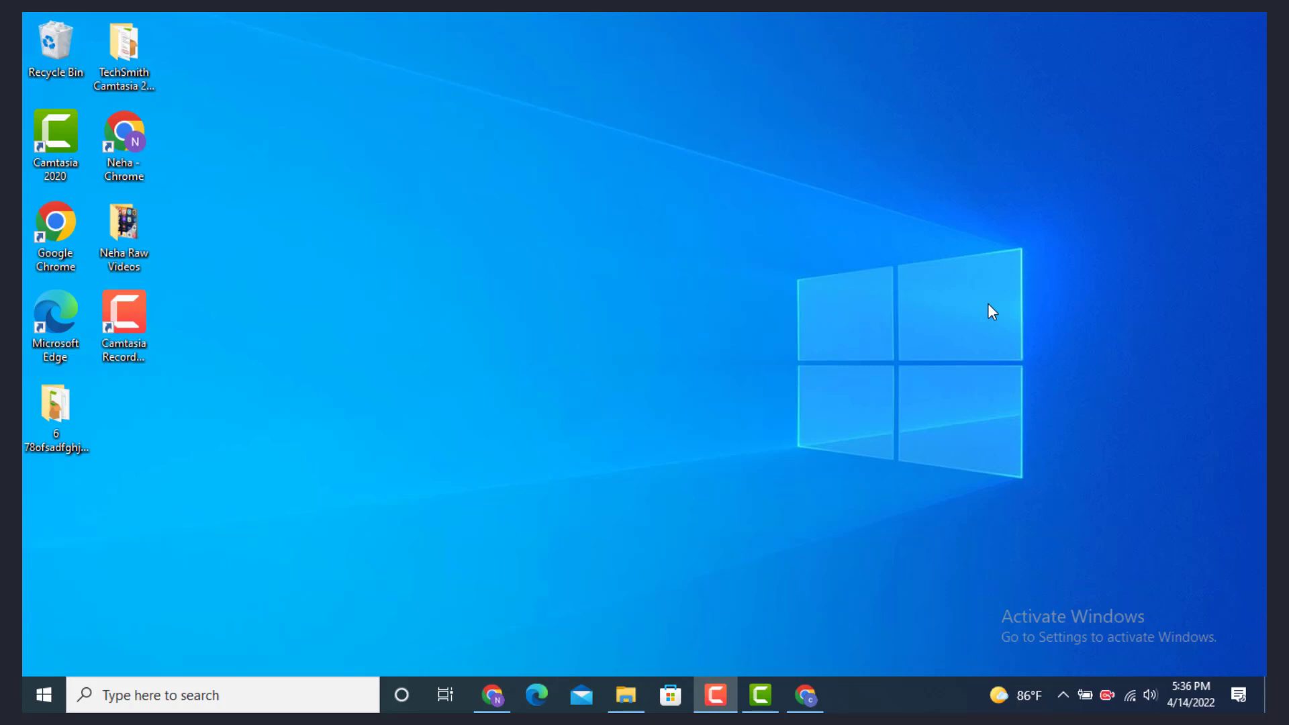
pyautogui.moveTo(883, 576)
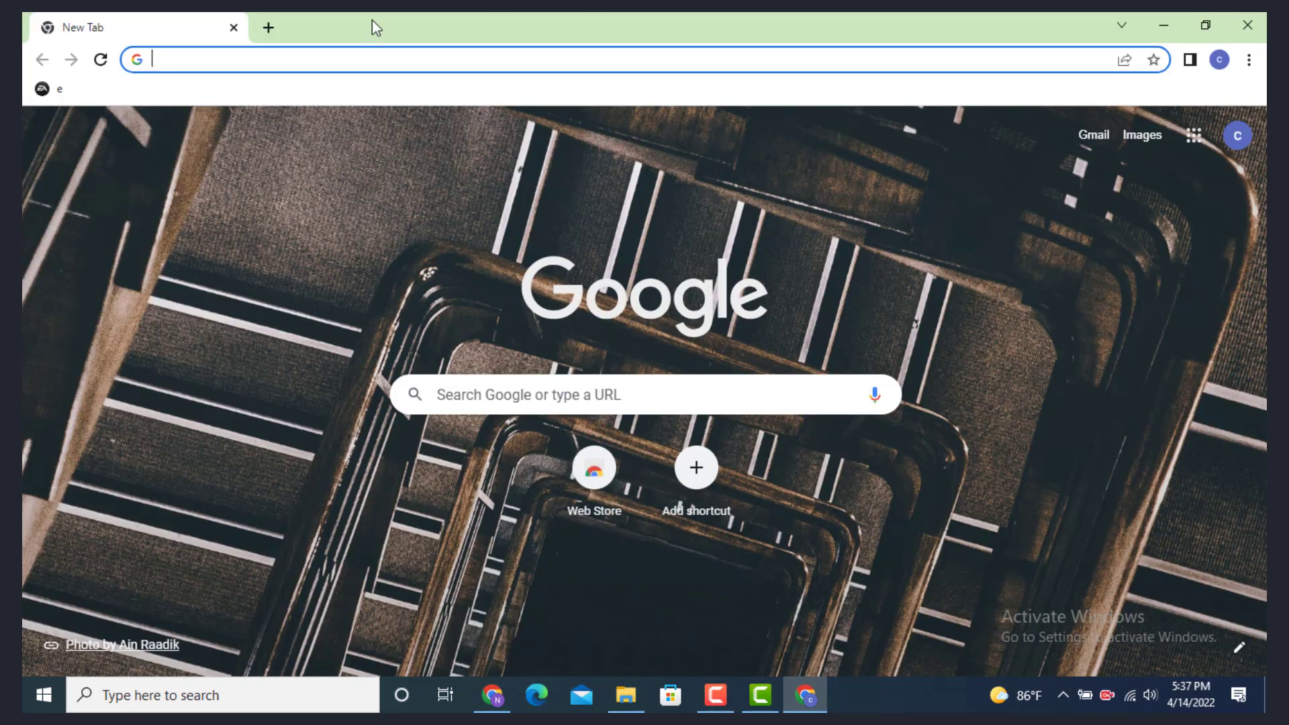
pyautogui.write('https://login.aol.com/')
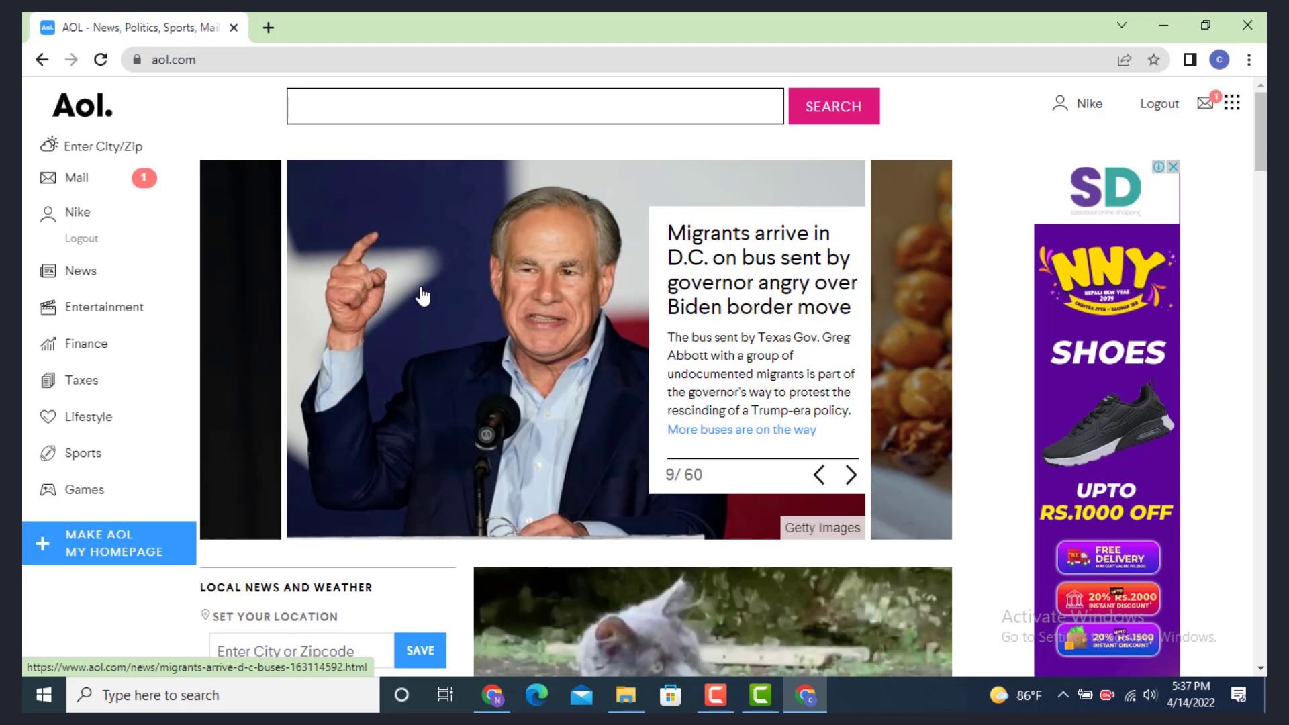
pyautogui.click(534, 105)
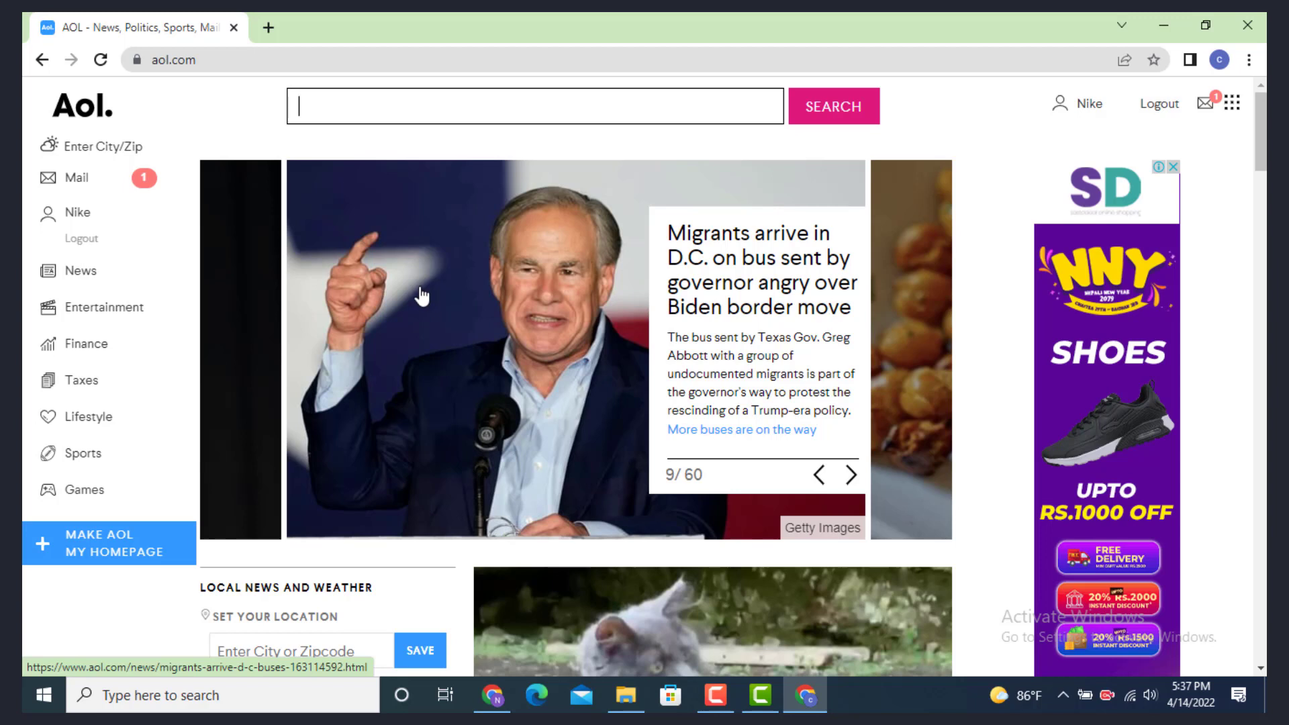
pyautogui.moveTo(419, 293)
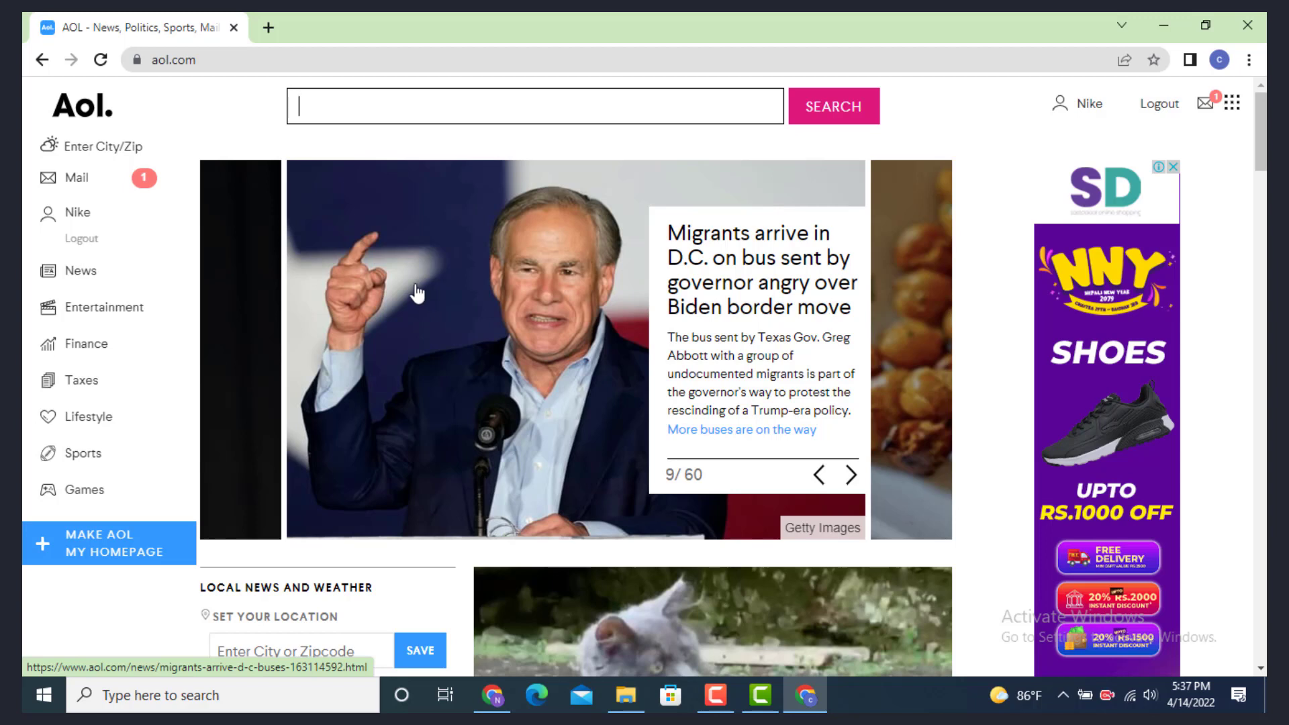
pyautogui.moveTo(76, 177)
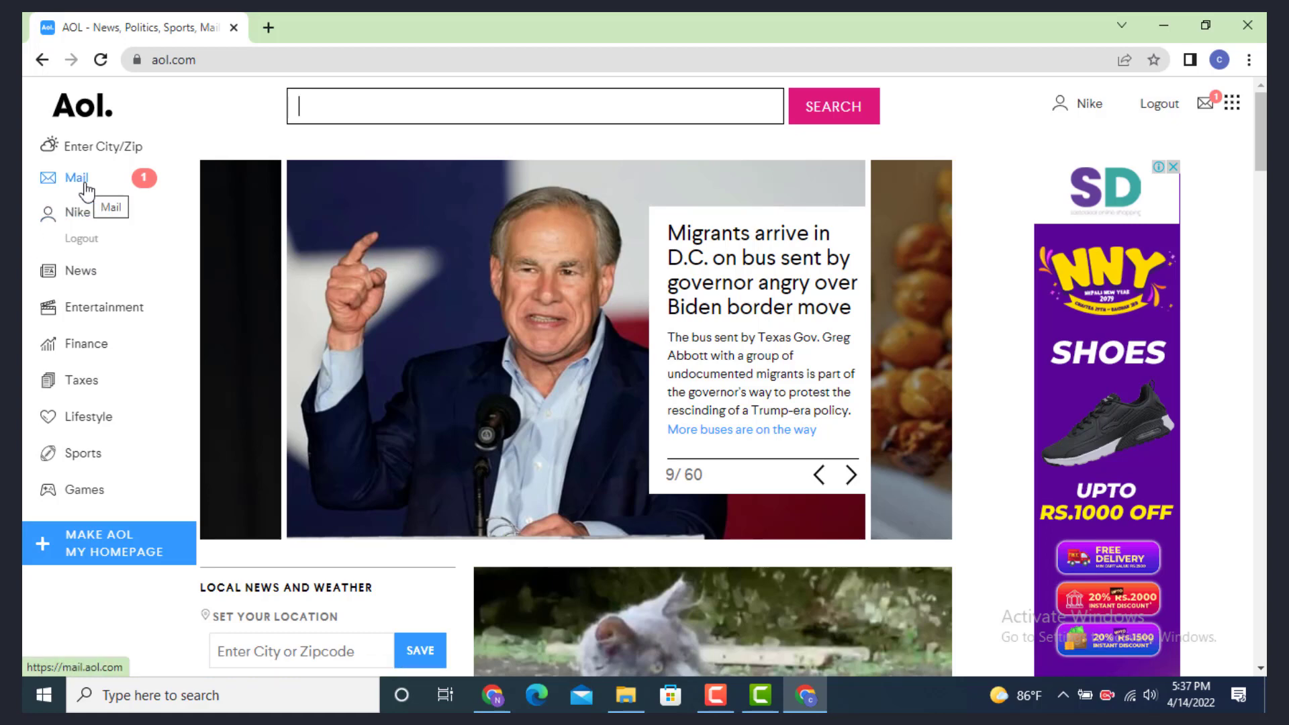
# Open the AOL Mail mailbox and expand the account Options menu
pyautogui.click(76, 177)
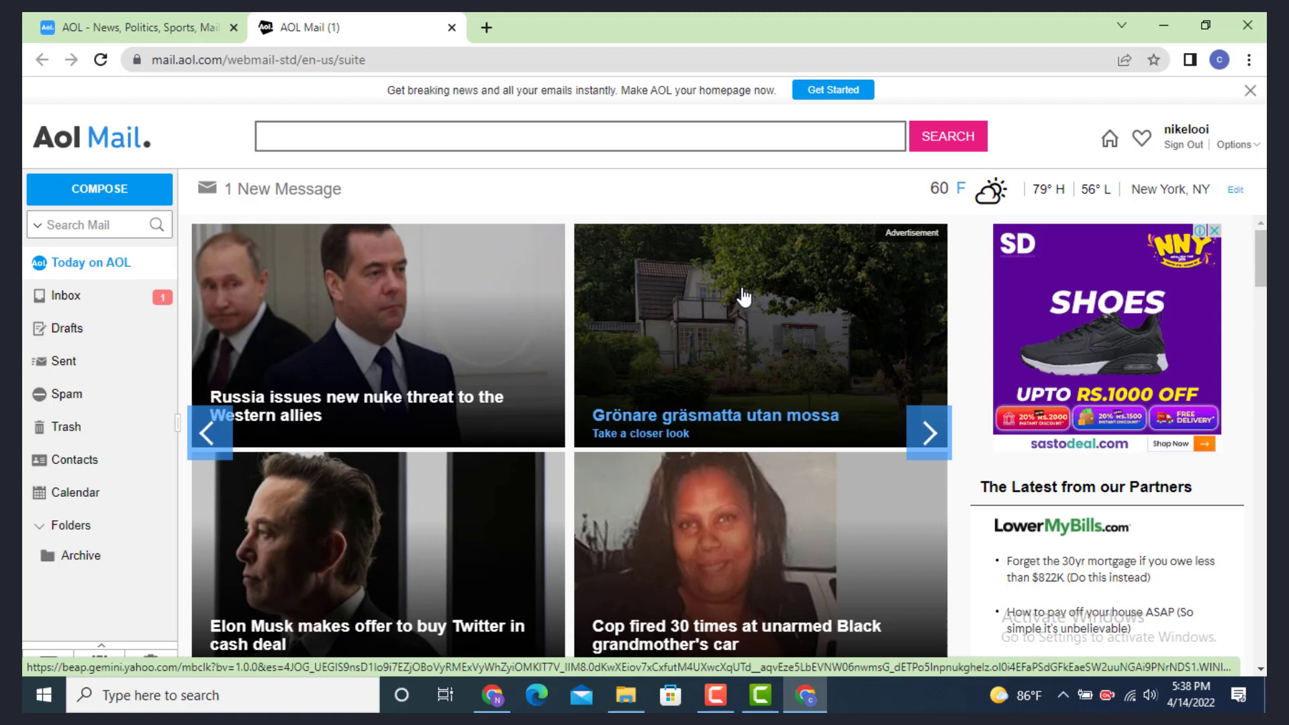
pyautogui.moveTo(716, 246)
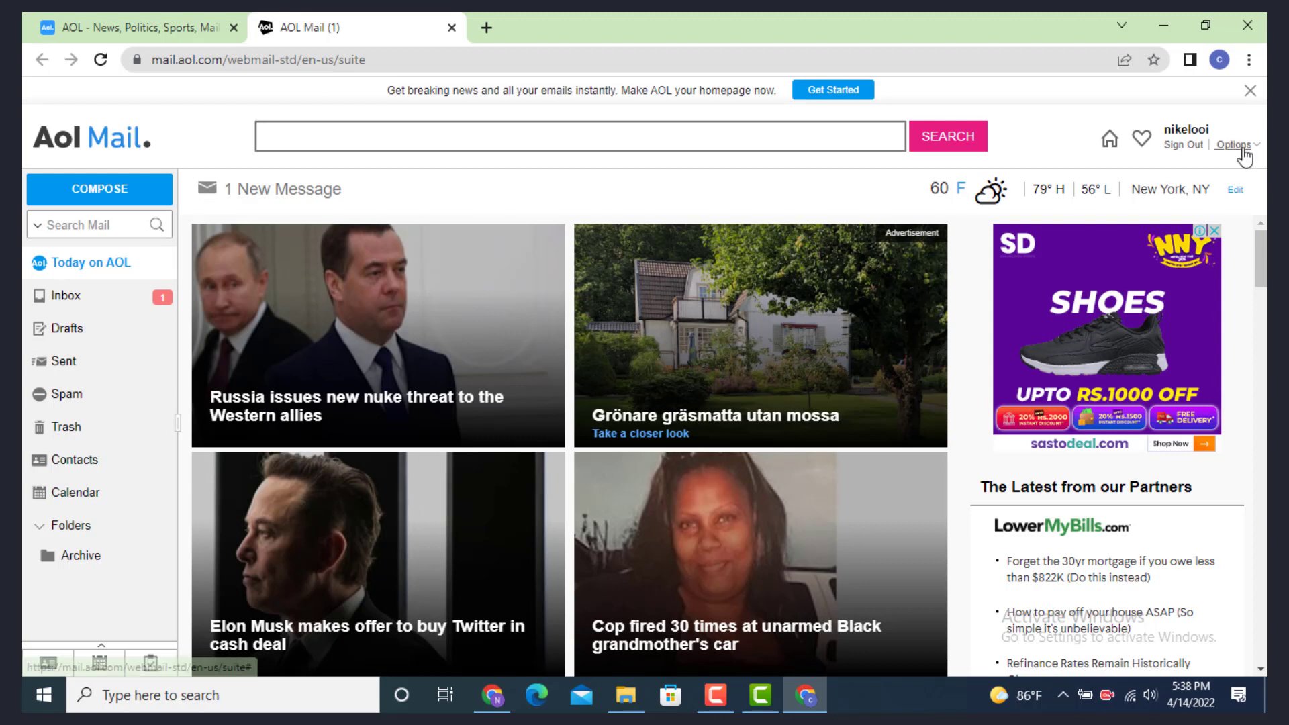
pyautogui.click(1237, 143)
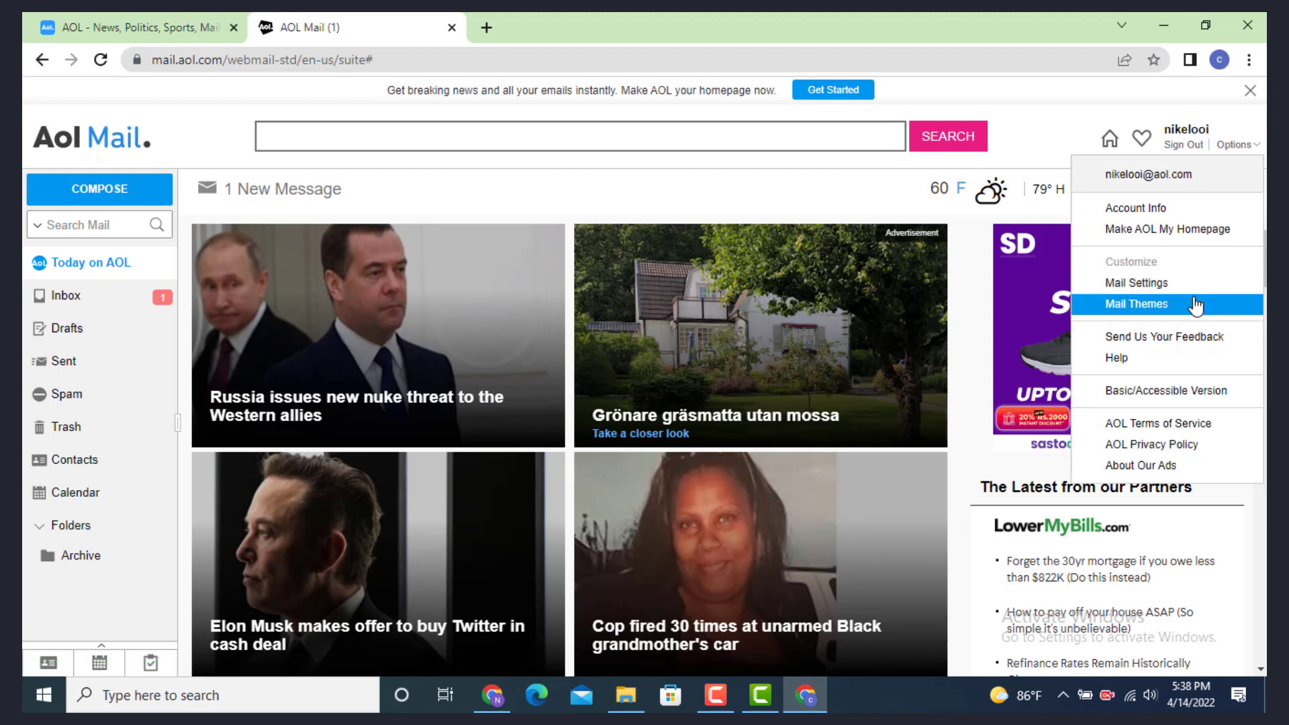
pyautogui.moveTo(1137, 282)
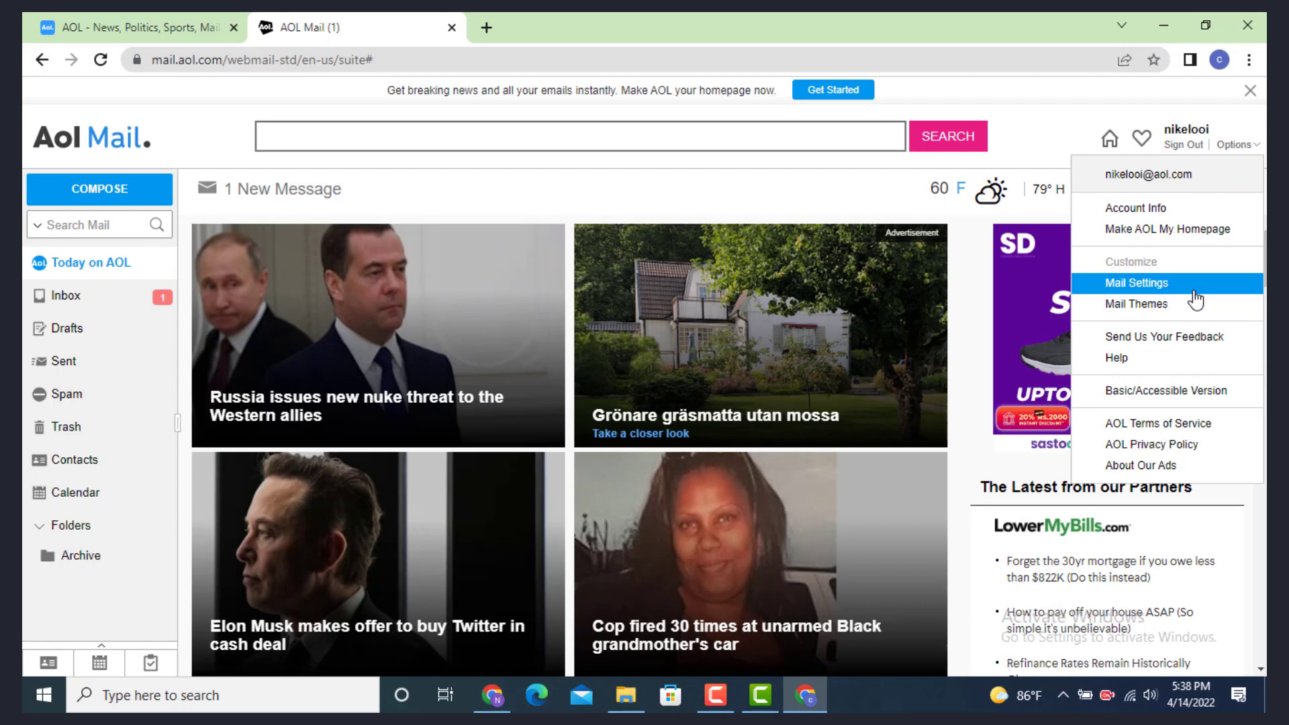
# Open Mail Settings, go to Filter Settings, and start a new filter
pyautogui.click(1136, 283)
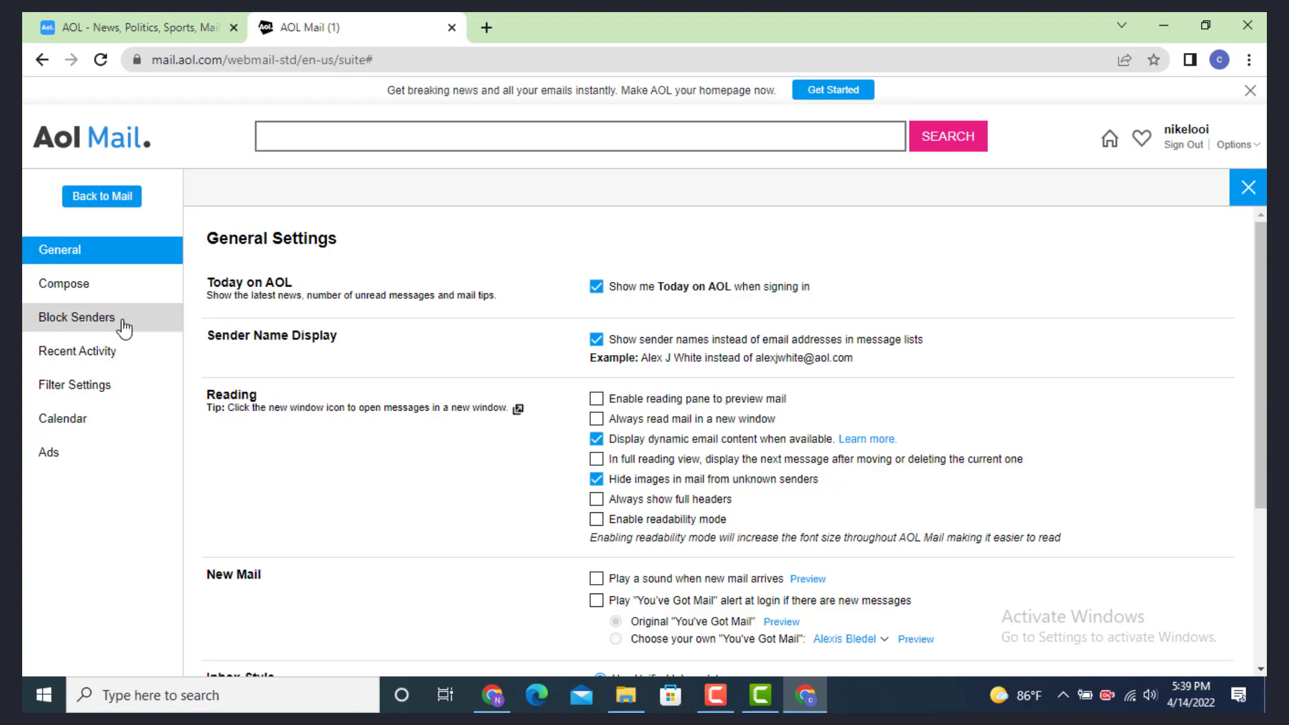
pyautogui.moveTo(74, 385)
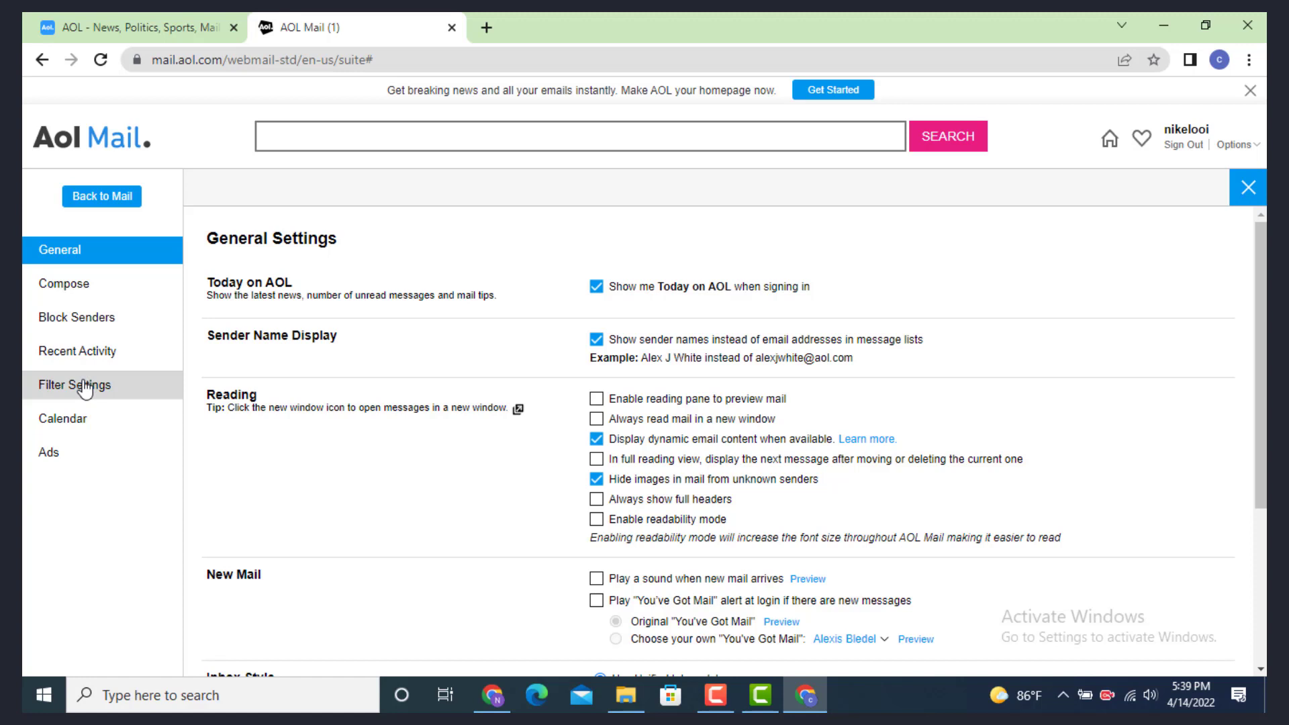
pyautogui.click(75, 384)
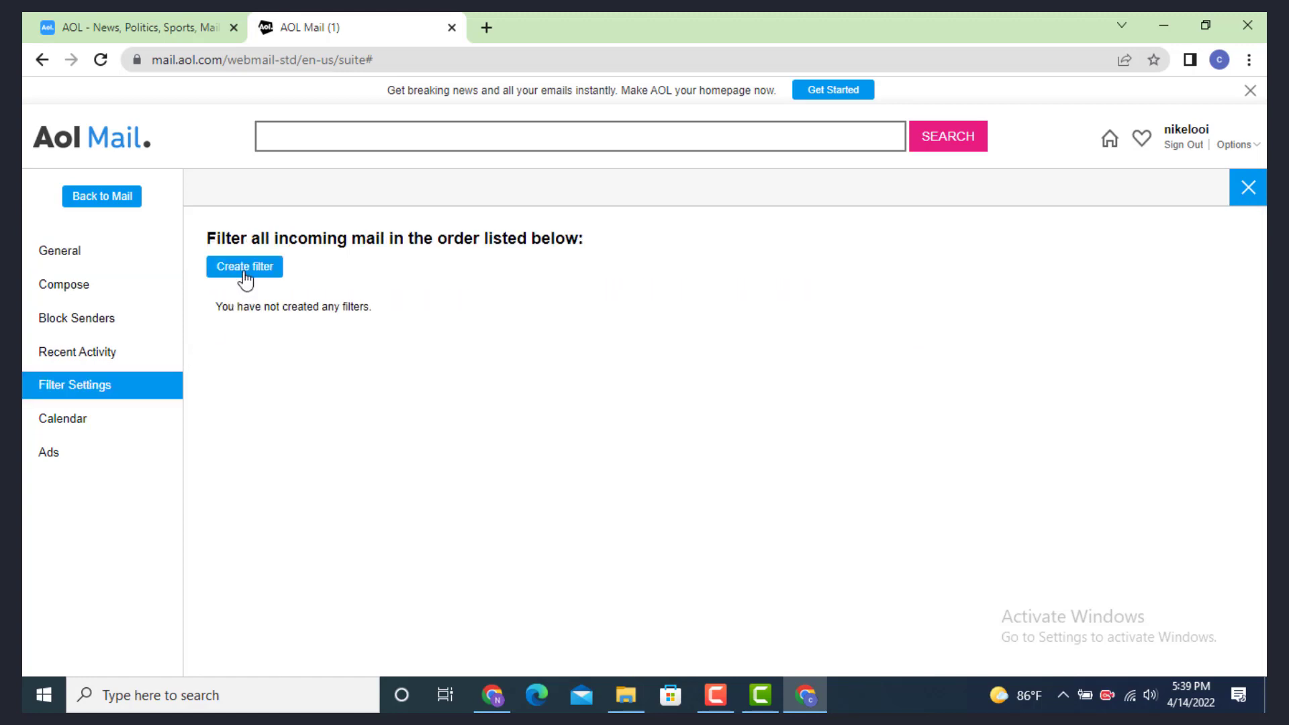
pyautogui.click(244, 266)
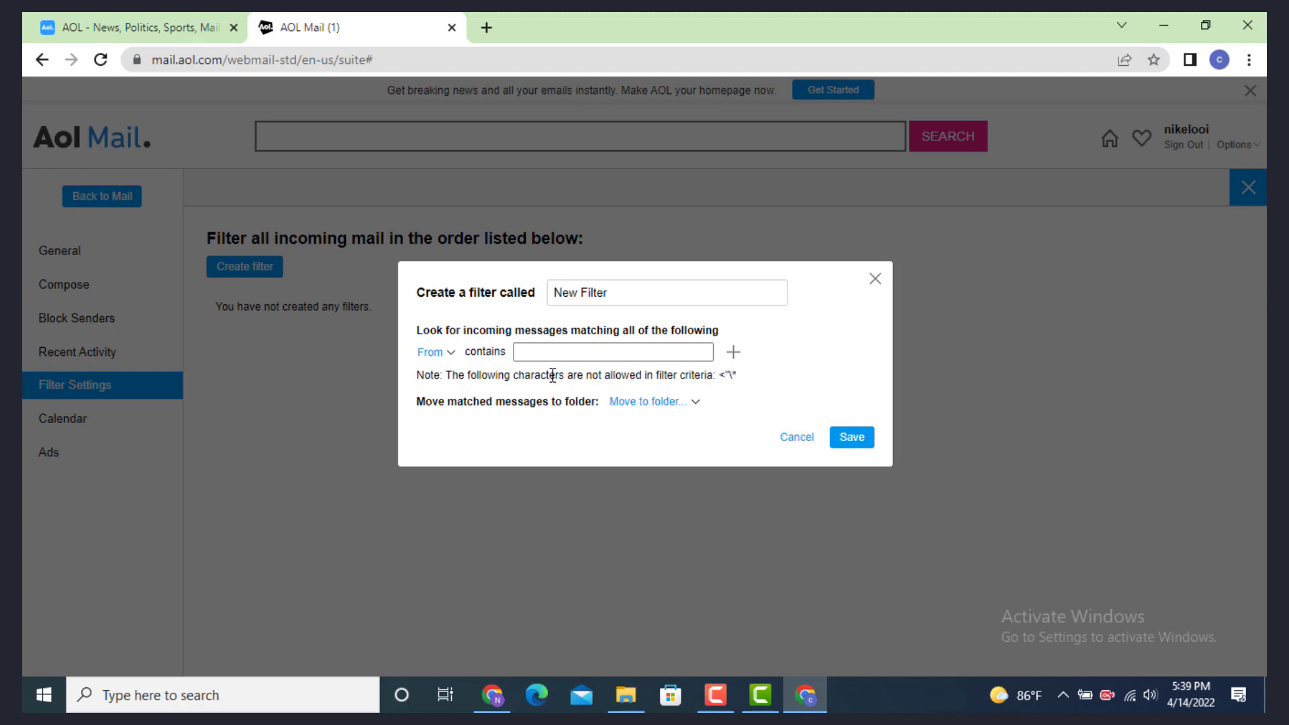
pyautogui.click(612, 352)
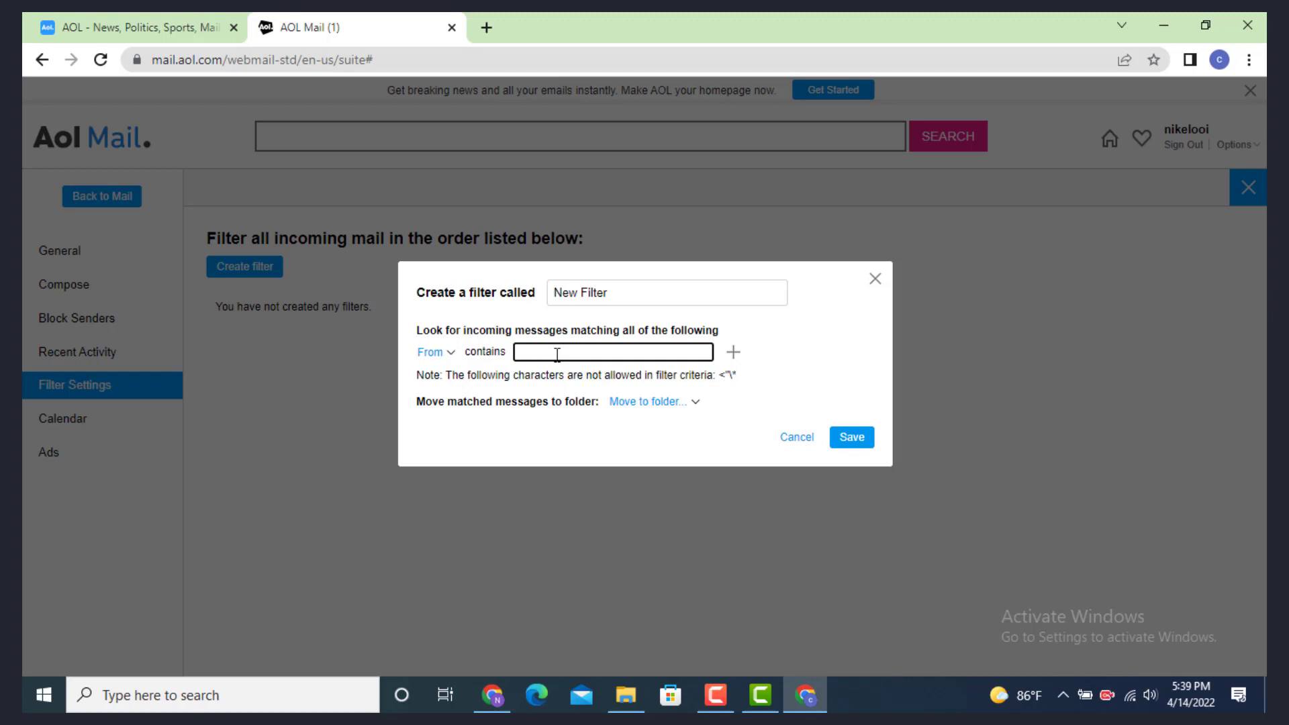
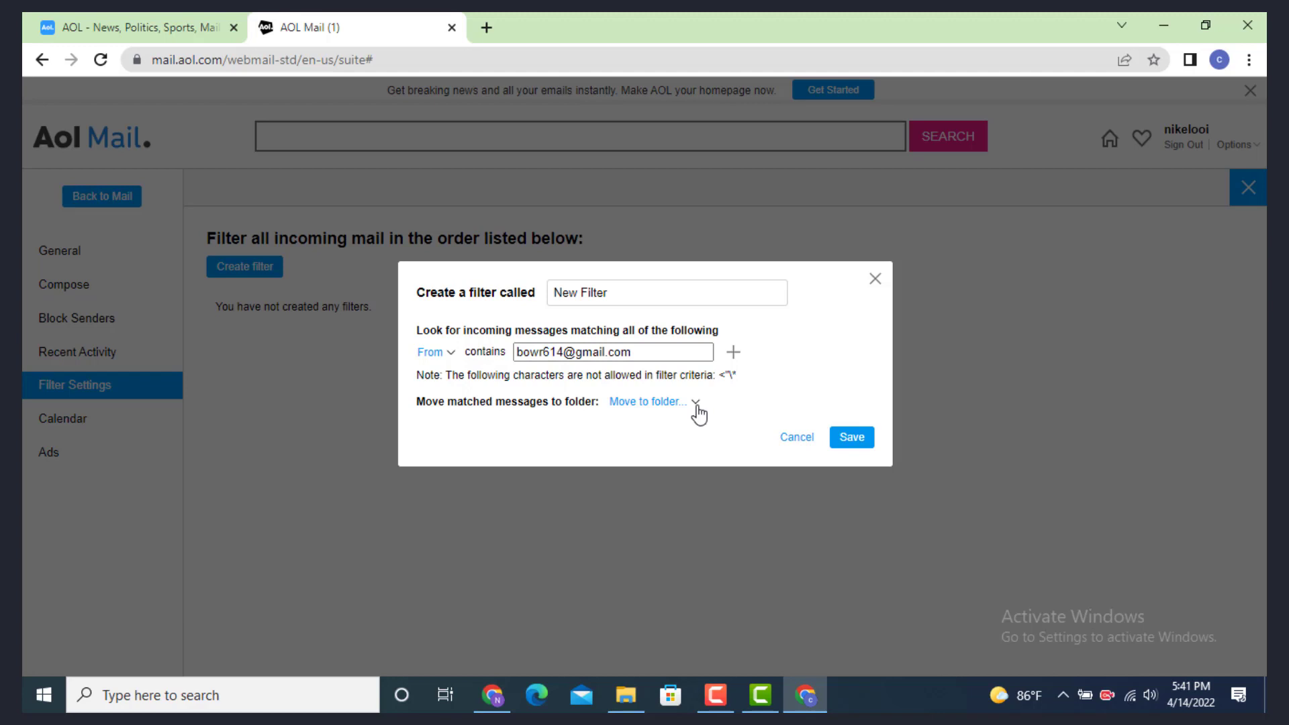
pyautogui.click(655, 403)
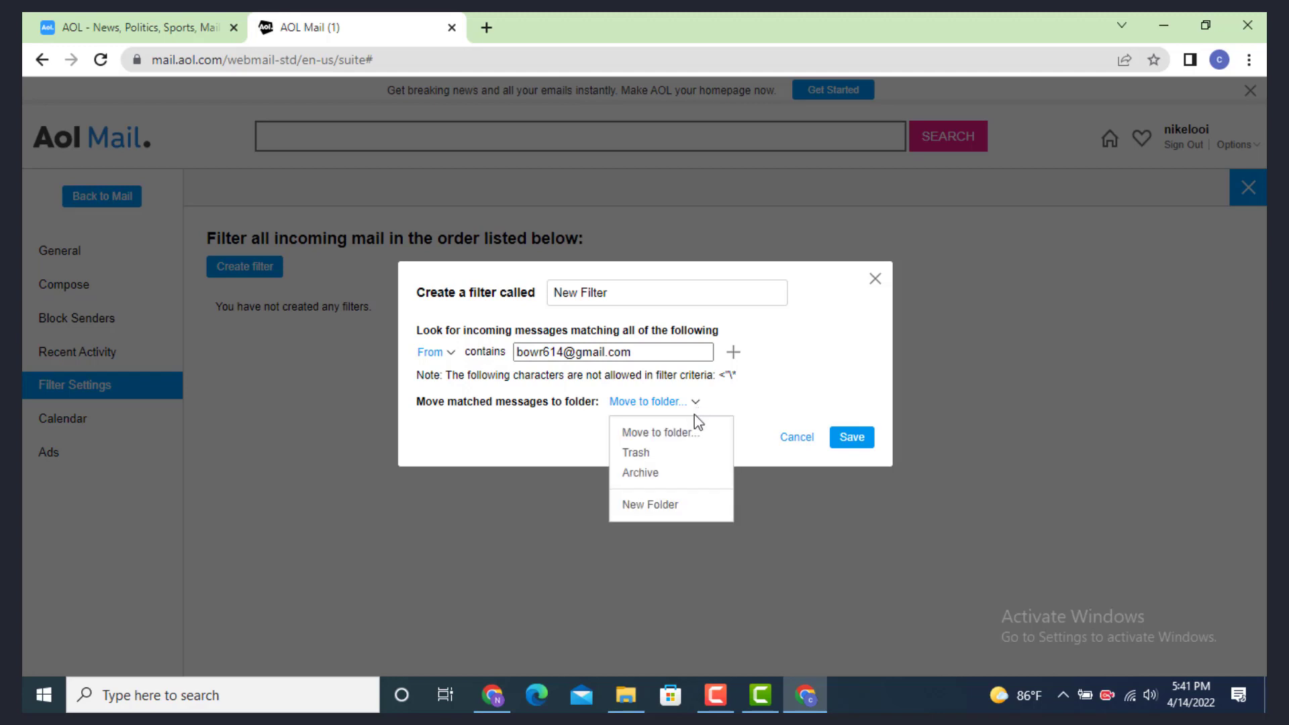
pyautogui.moveTo(649, 472)
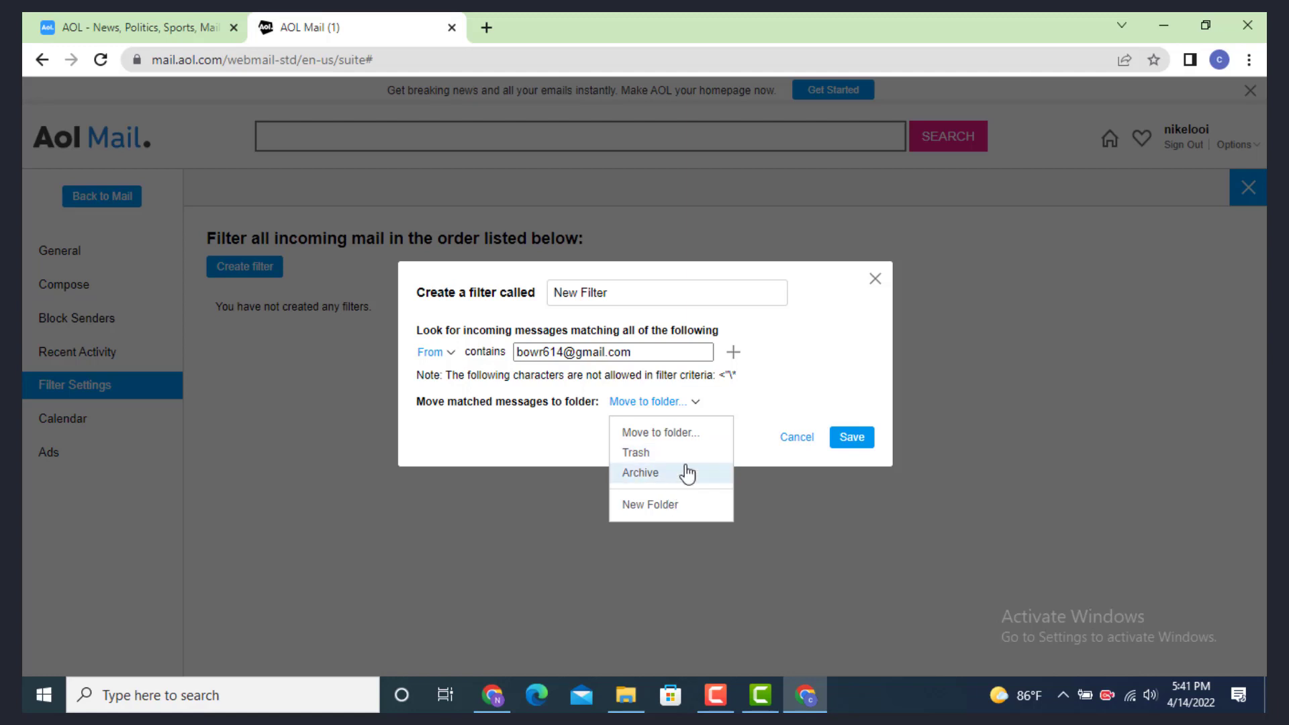
pyautogui.click(635, 453)
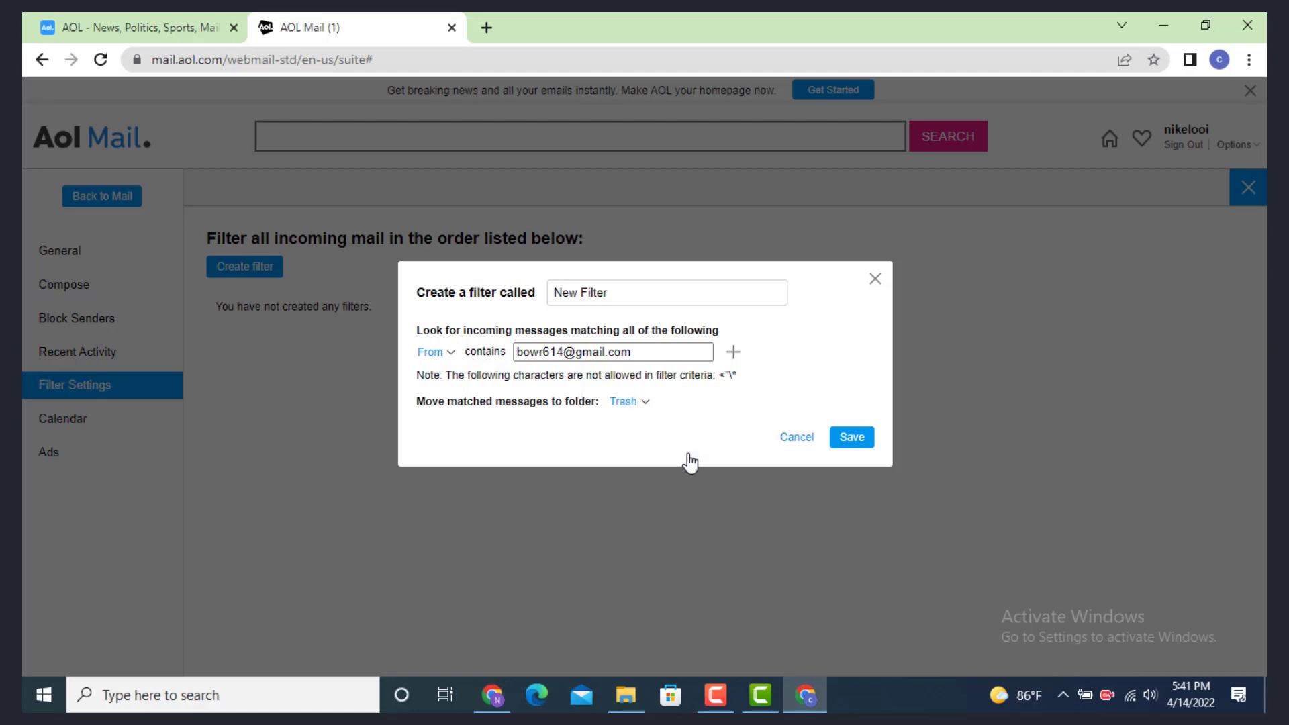
# Name the filter 'Move to bin'
pyautogui.click(666, 293)
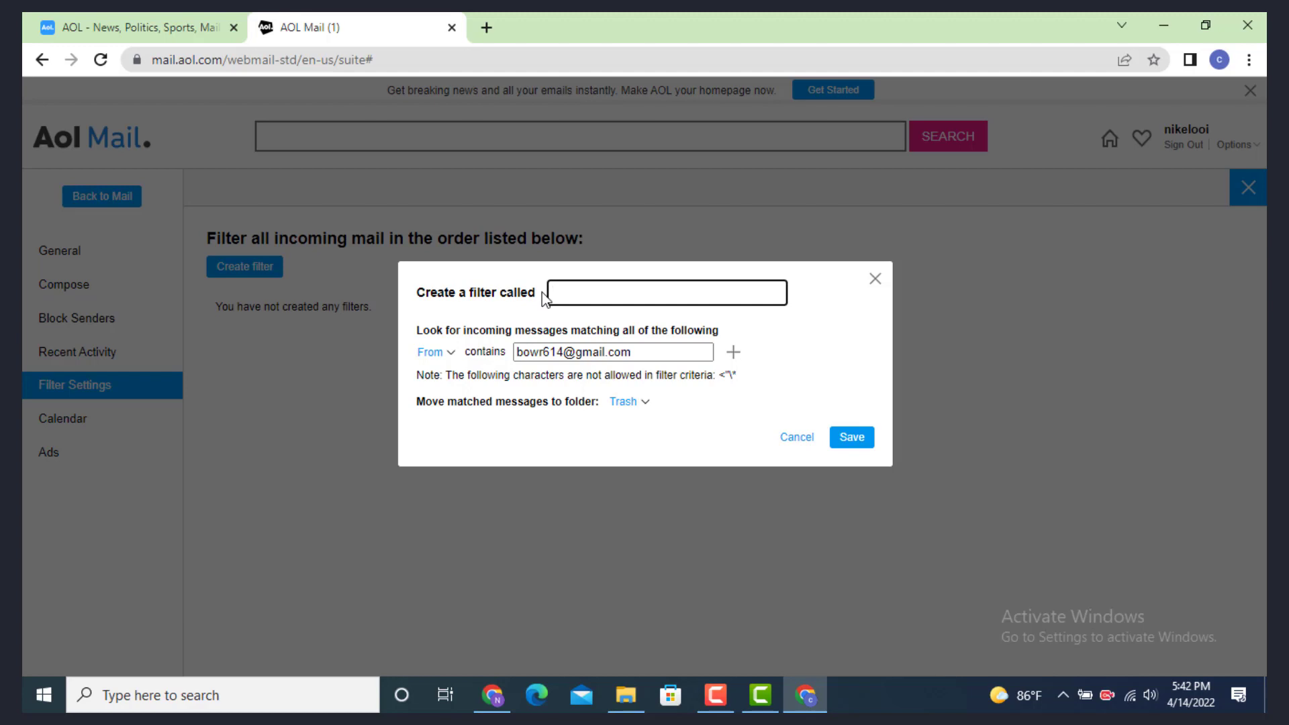
pyautogui.write('Move to bin')
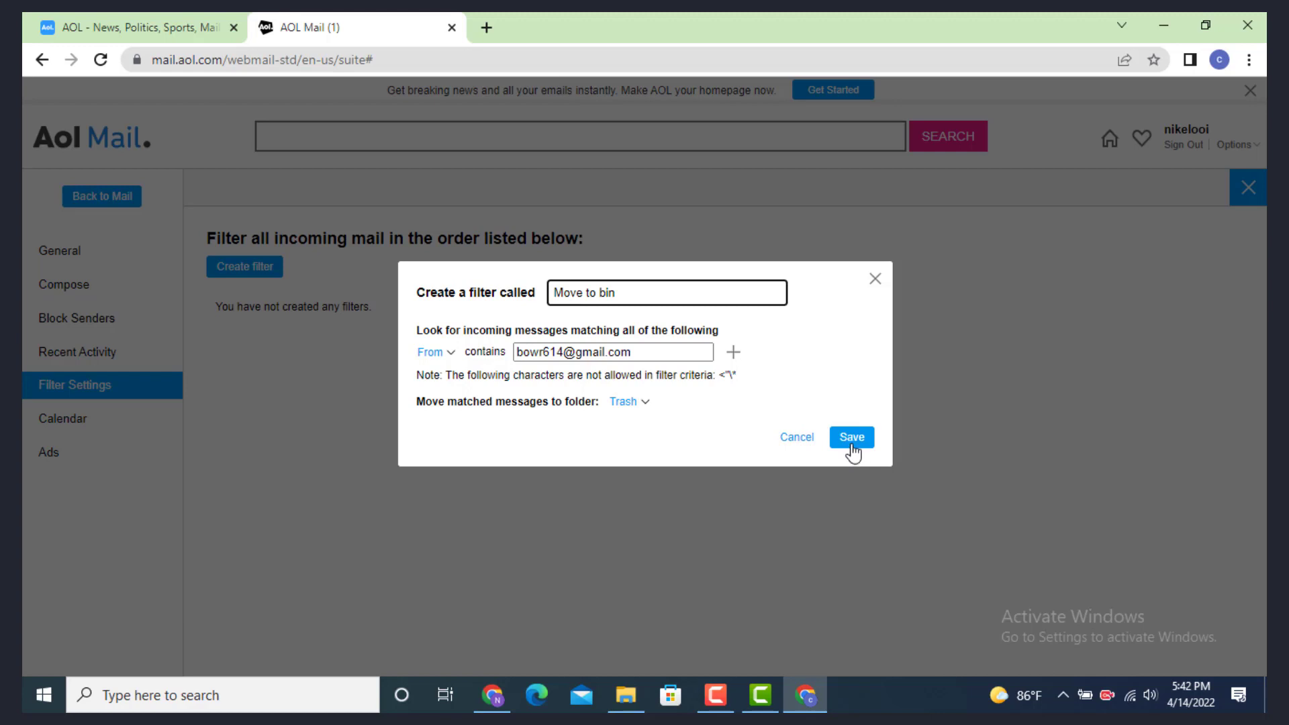
# Save the 'Move to bin' filter, listing it as priority 1 in Filter Settings
pyautogui.click(850, 437)
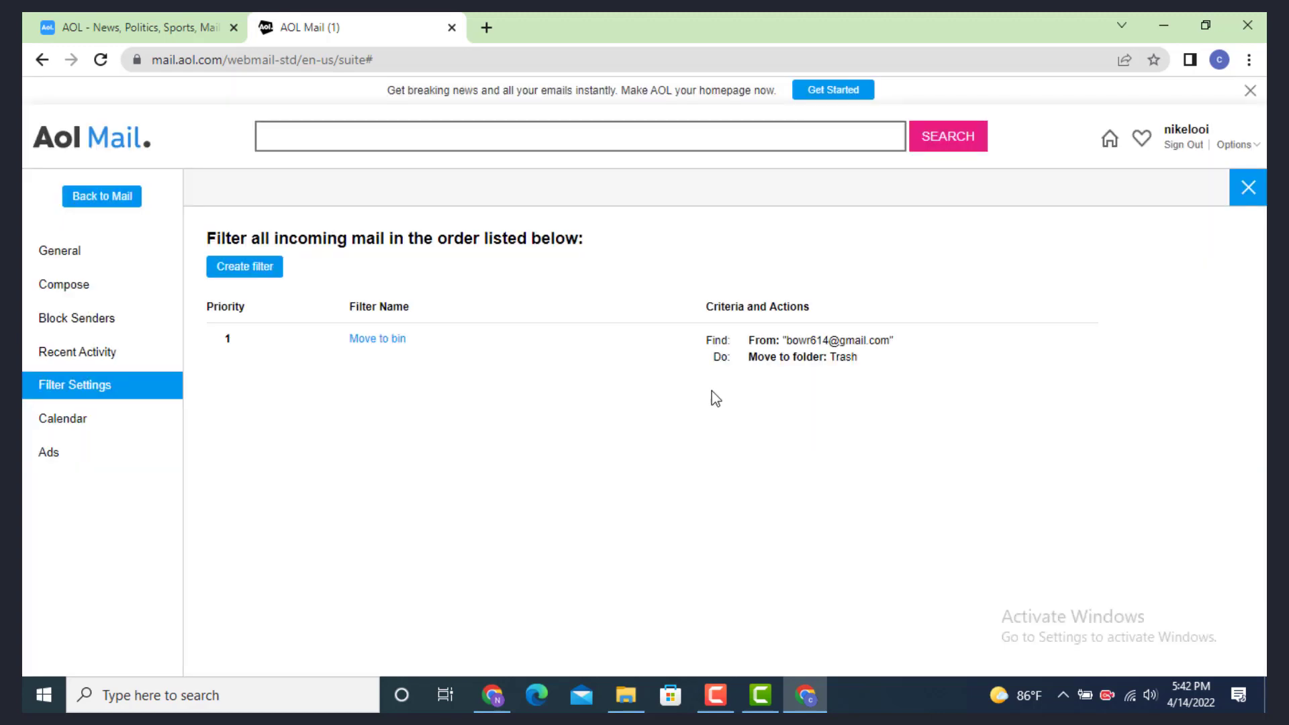
pyautogui.moveTo(774, 371)
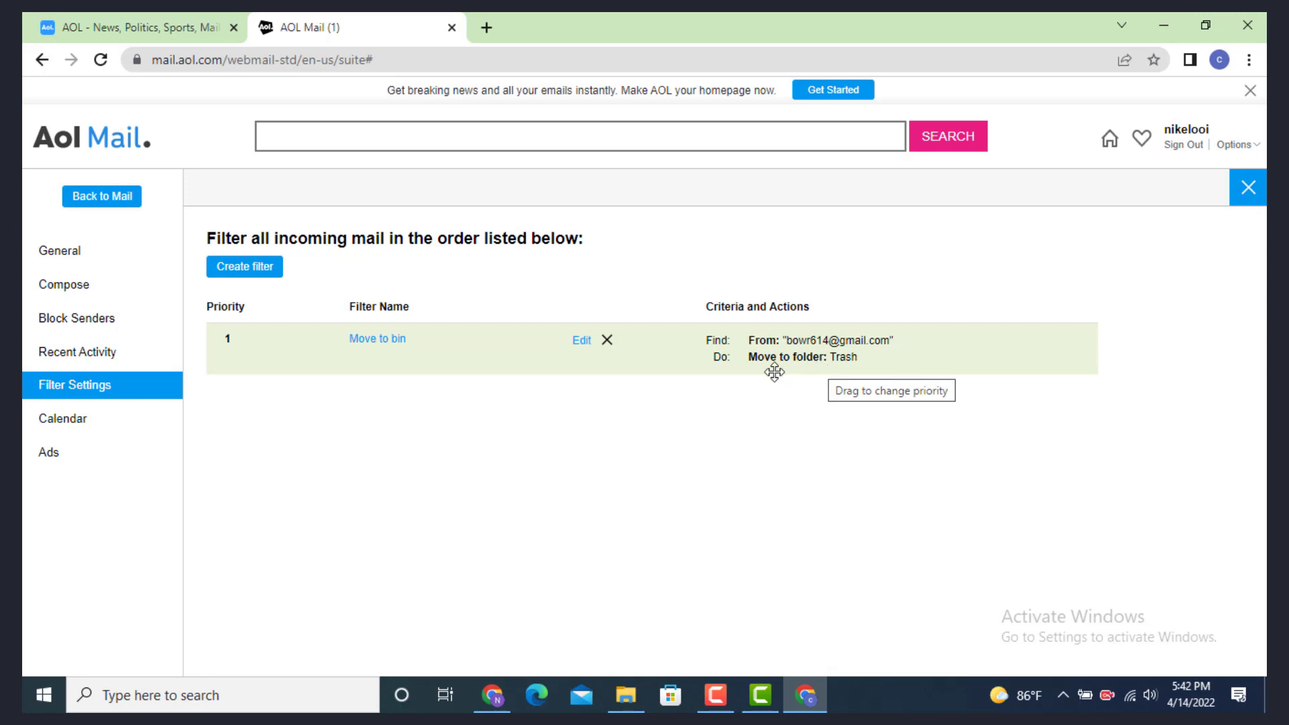
pyautogui.moveTo(749, 375)
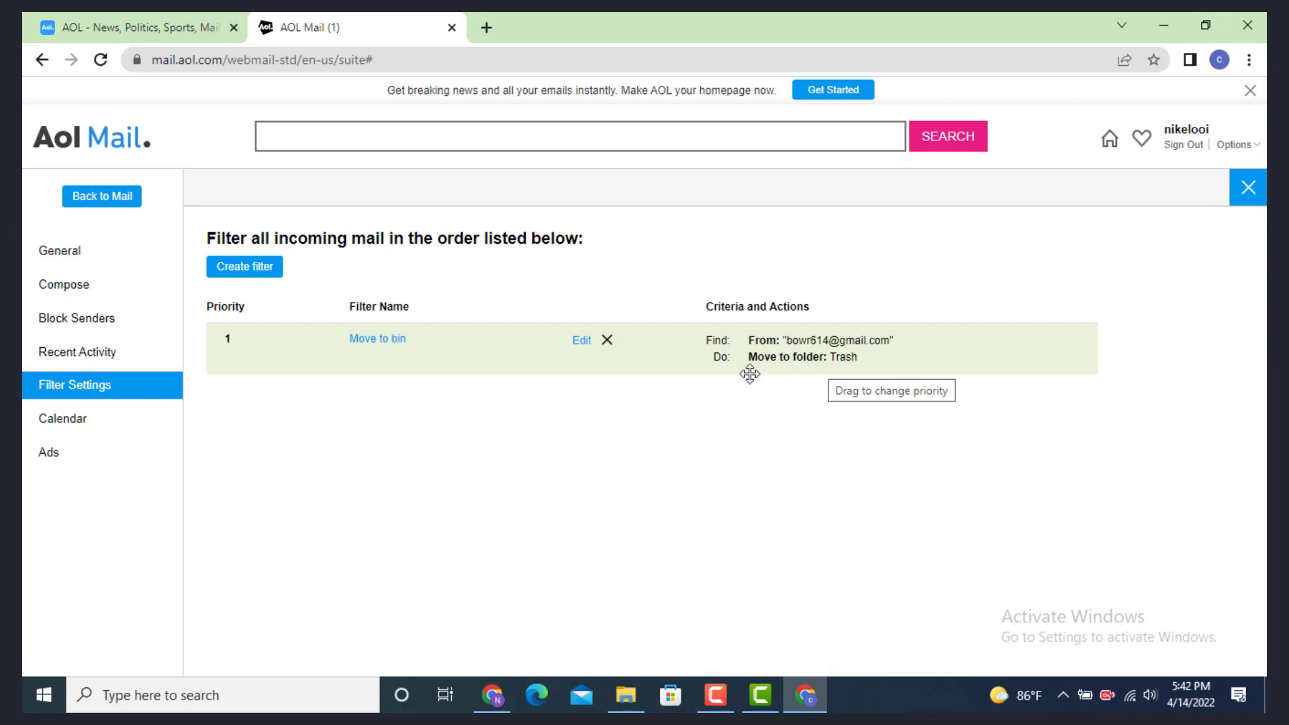
pyautogui.moveTo(649, 397)
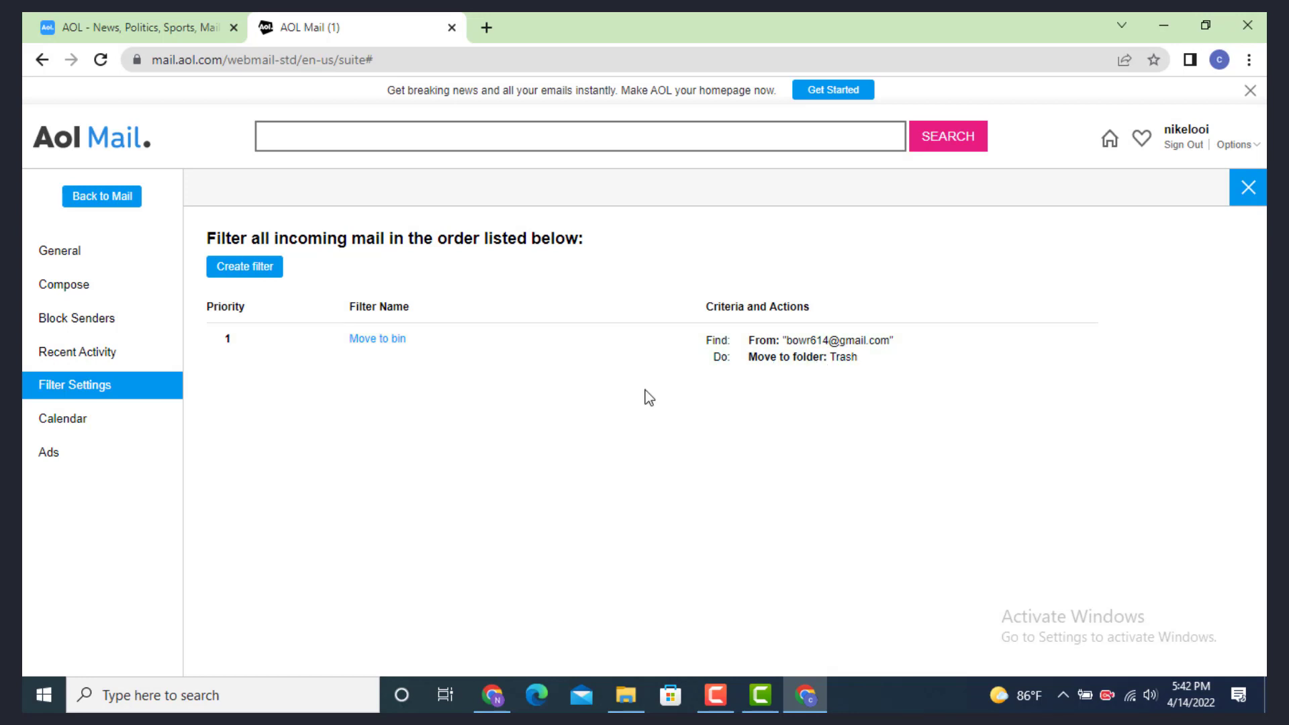